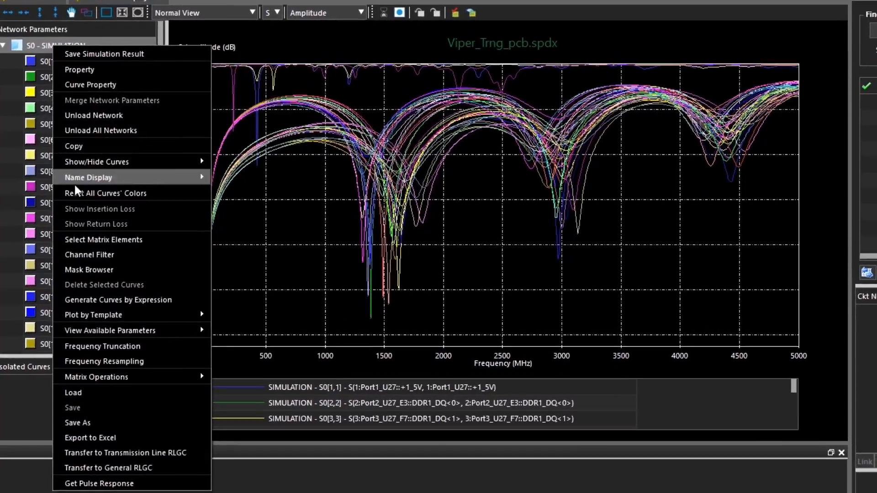
Filter the curves to Return Loss with the +1_5V channel ticked.
left_click(89, 255)
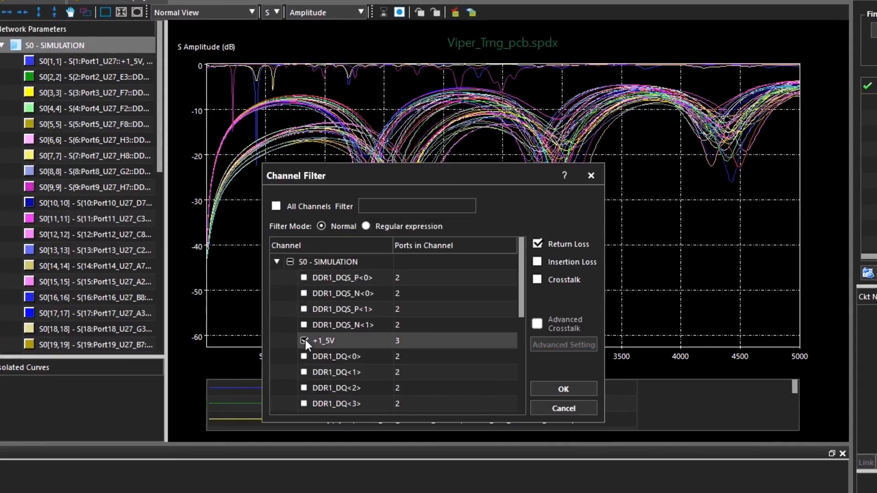
left_click(563, 389)
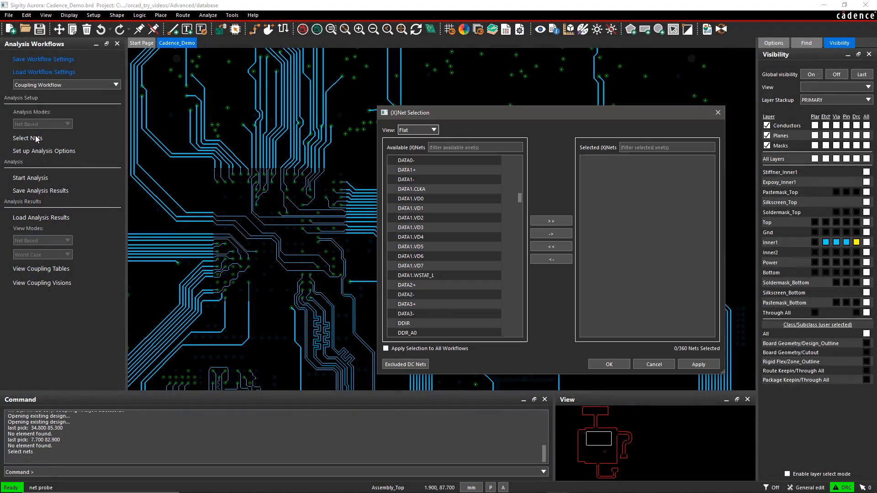
mouse_move(398, 203)
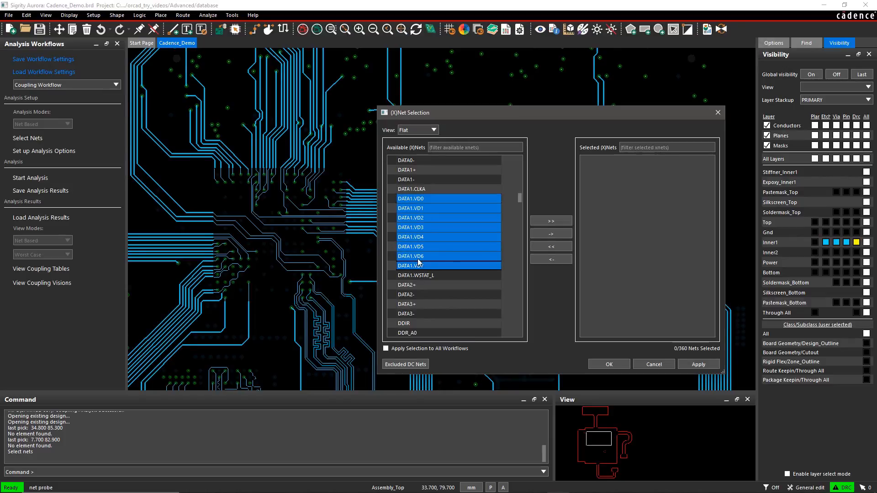
Add DATA1.VD0–VD7 to the chosen nets and confirm the selection.
left_click(550, 233)
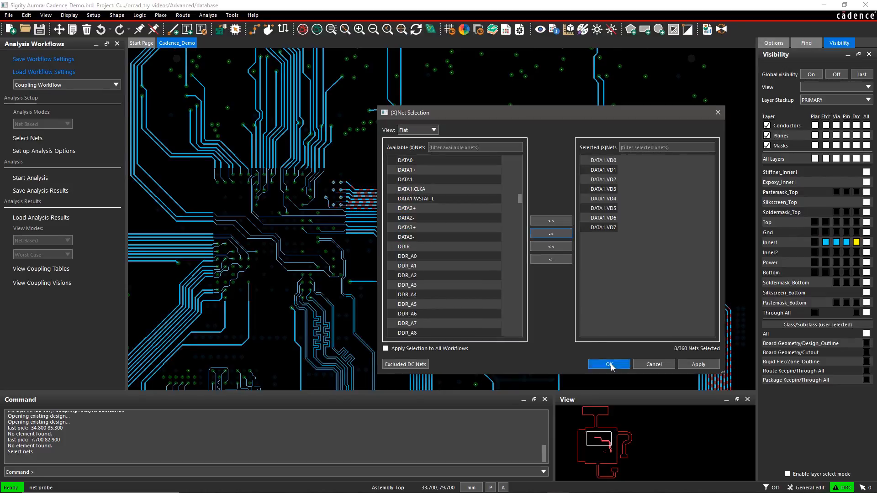
left_click(607, 365)
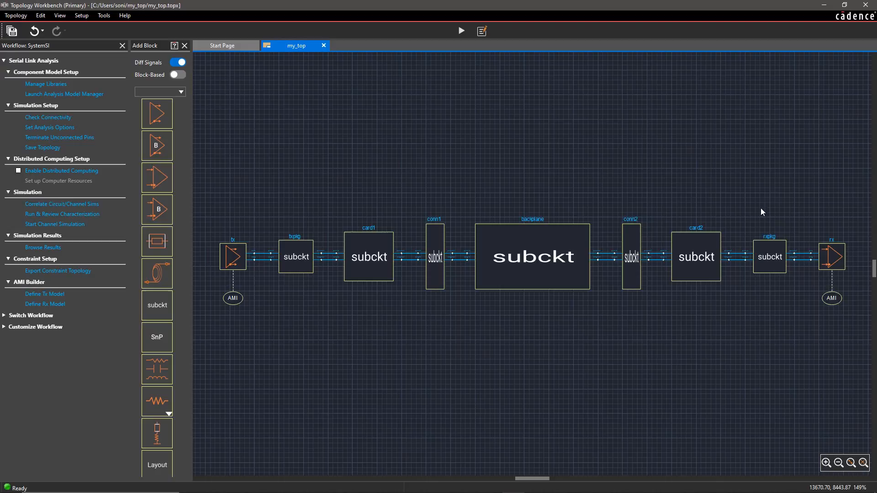
Run the channel simulation, view the real-time CTE/DFE plots, then launch DC batch analysis.
left_click(44, 304)
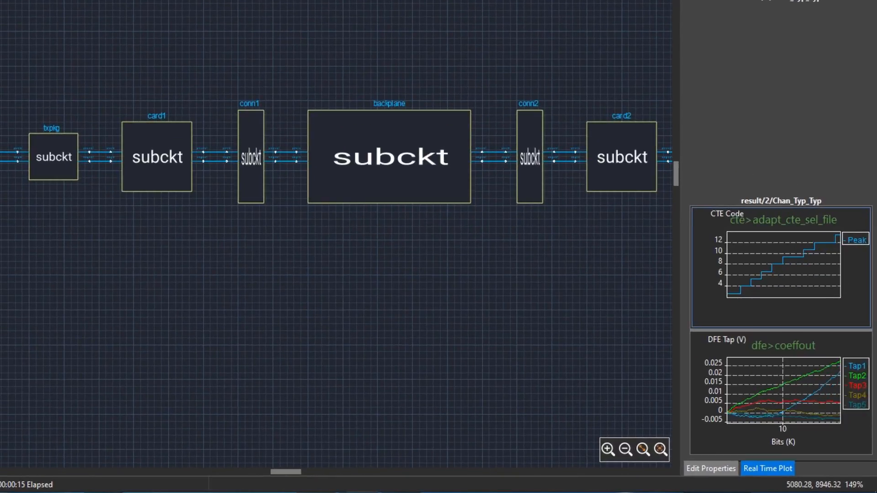
left_click(767, 467)
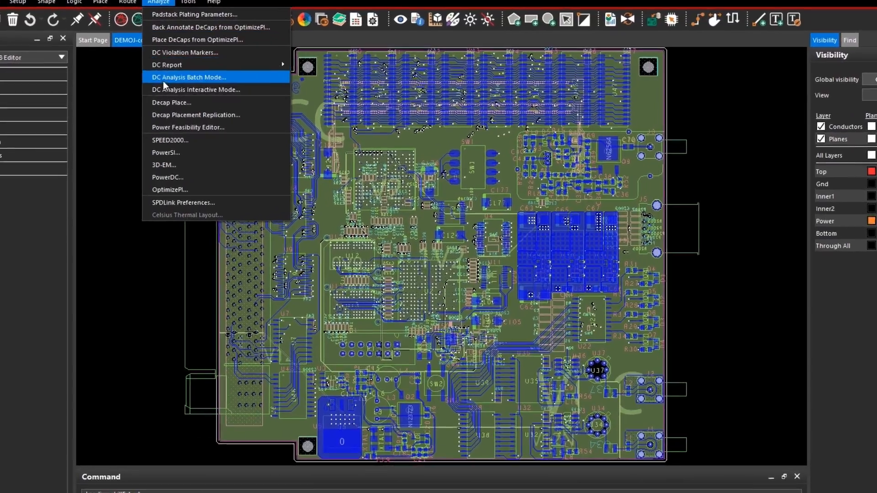
left_click(189, 76)
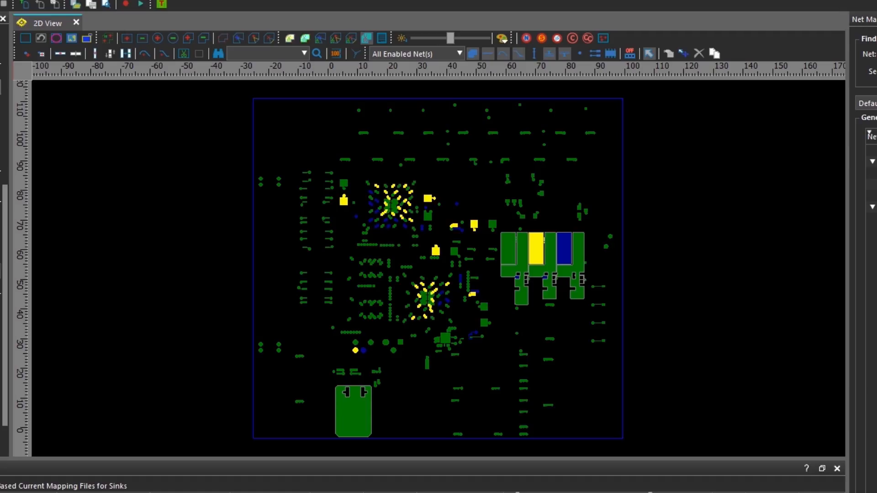